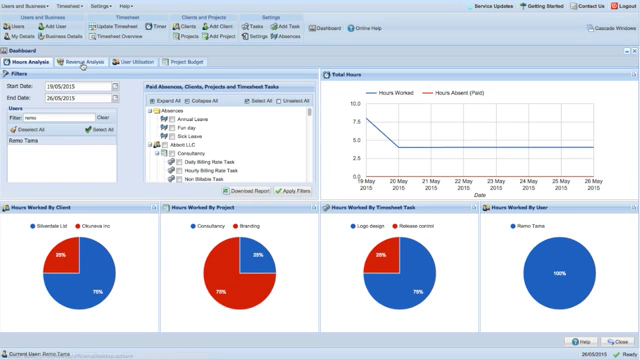
{"action": "left_click", "coordinate": [80, 58]}
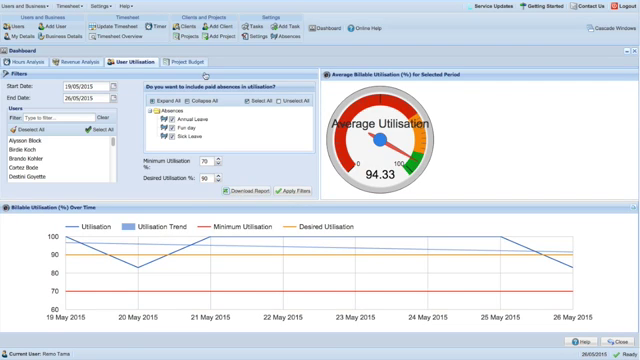
Show the Project Budget report comparing budgeted, expended, billed revenue and fixed cost per project.
{"action": "left_click", "coordinate": [228, 60]}
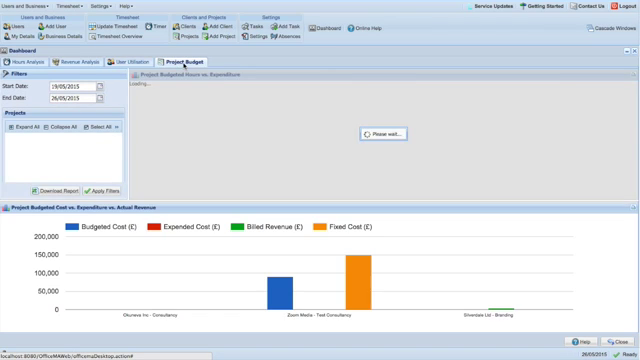